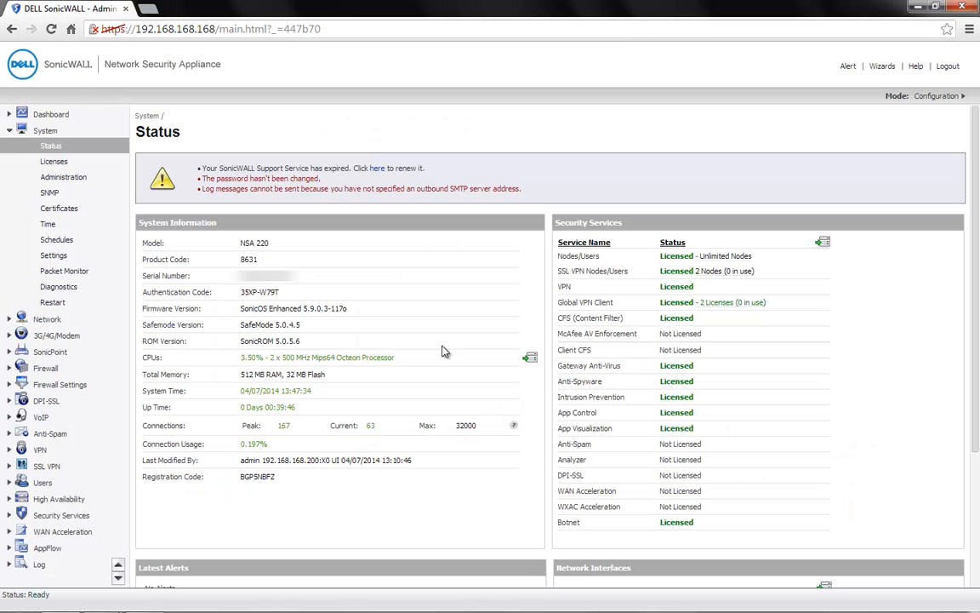
pyautogui.moveTo(363, 344)
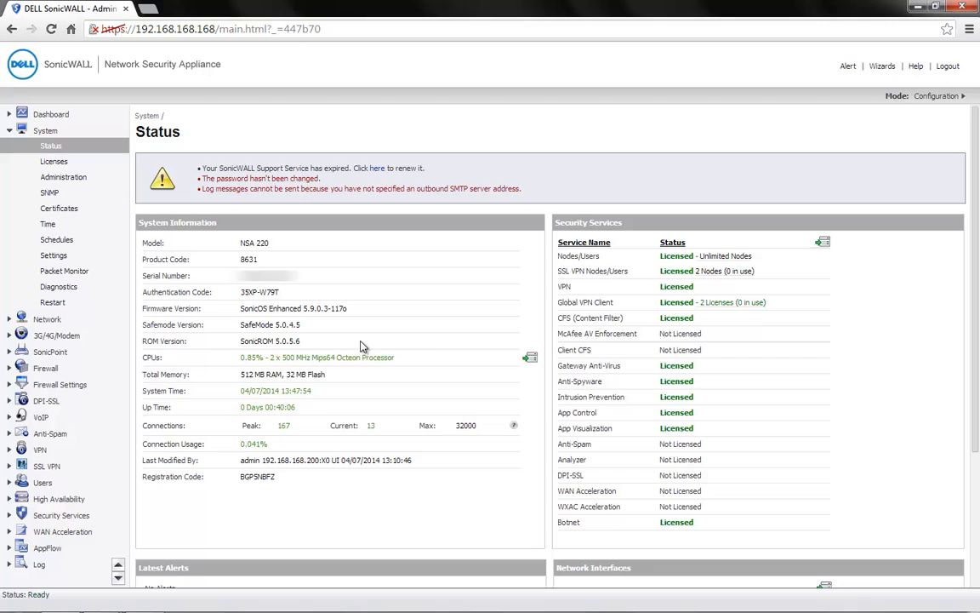
pyautogui.moveTo(429, 332)
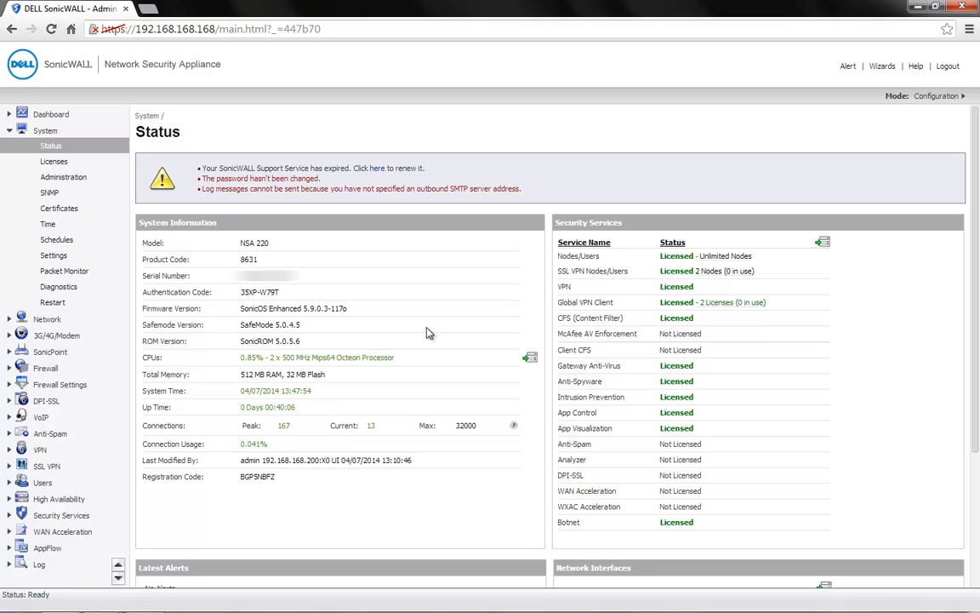
pyautogui.moveTo(259, 259)
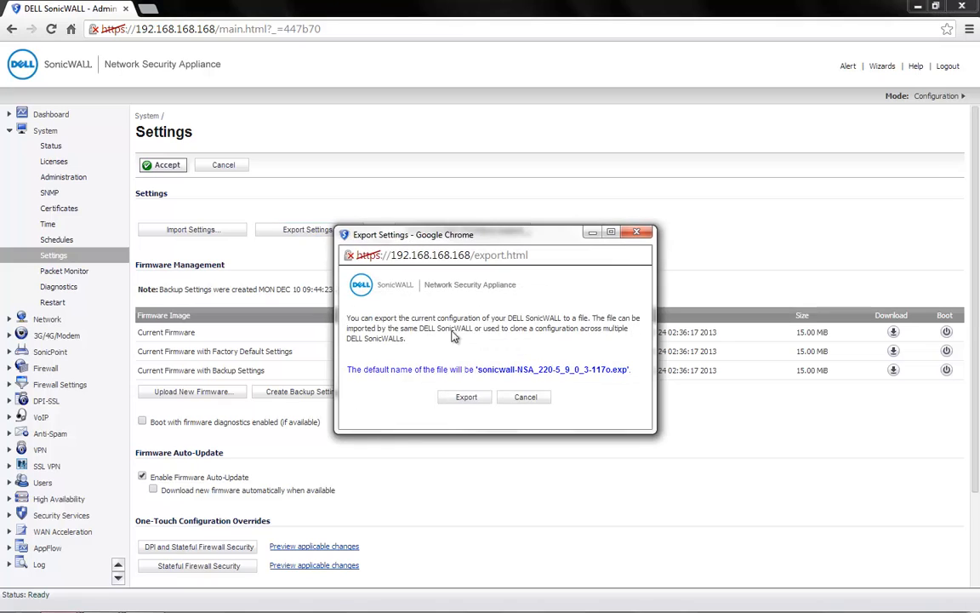
# Cancel the Export Settings popup, staying on the System Settings page.
pyautogui.click(463, 397)
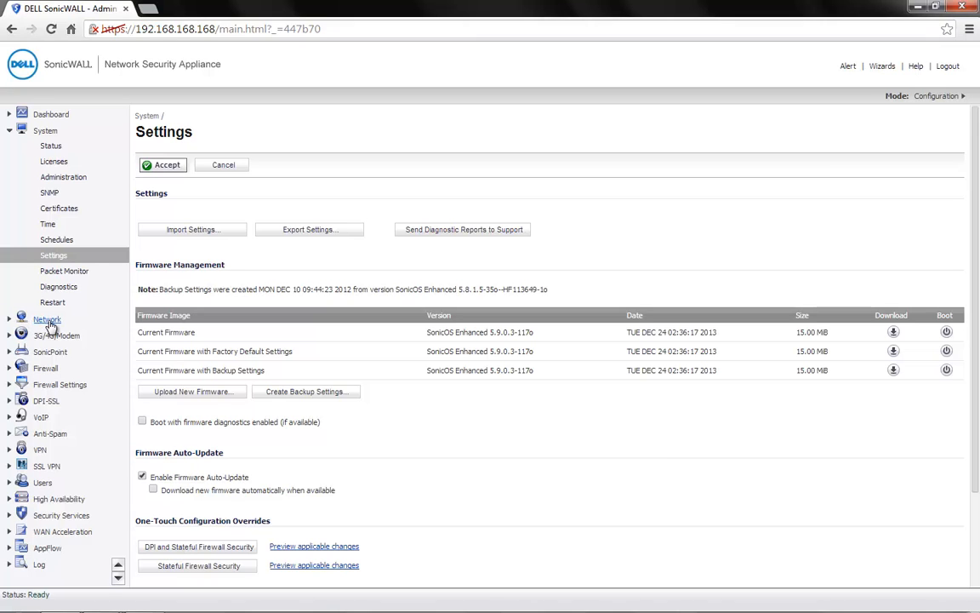
# Show custom Address Objects under Network and start a new address object.
pyautogui.click(68, 240)
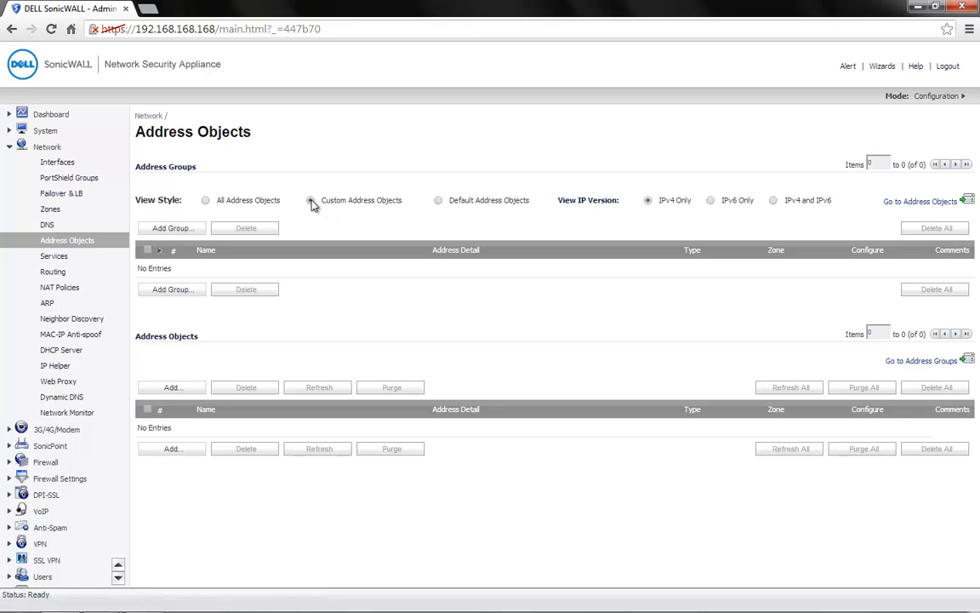
pyautogui.click(310, 201)
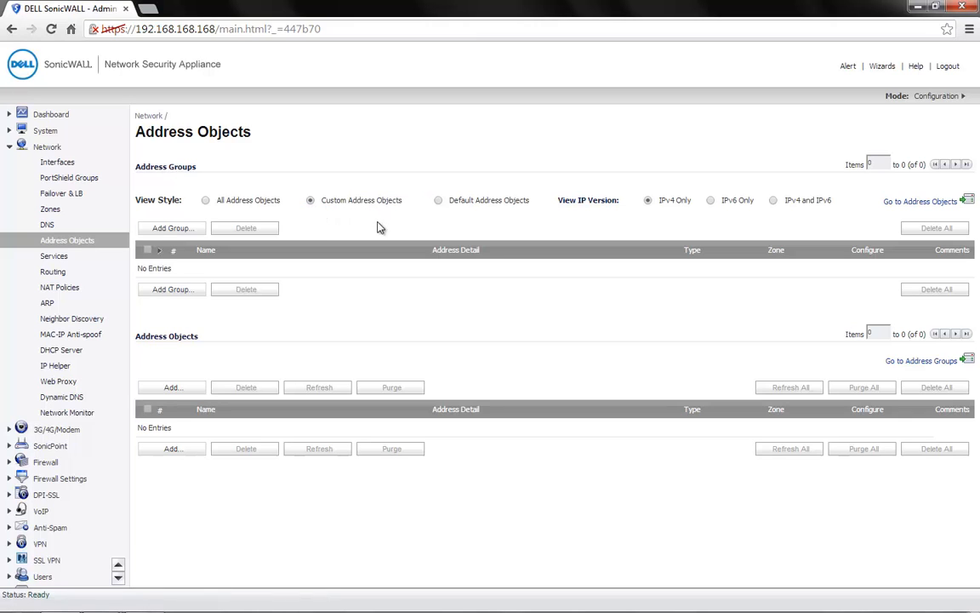
pyautogui.click(170, 449)
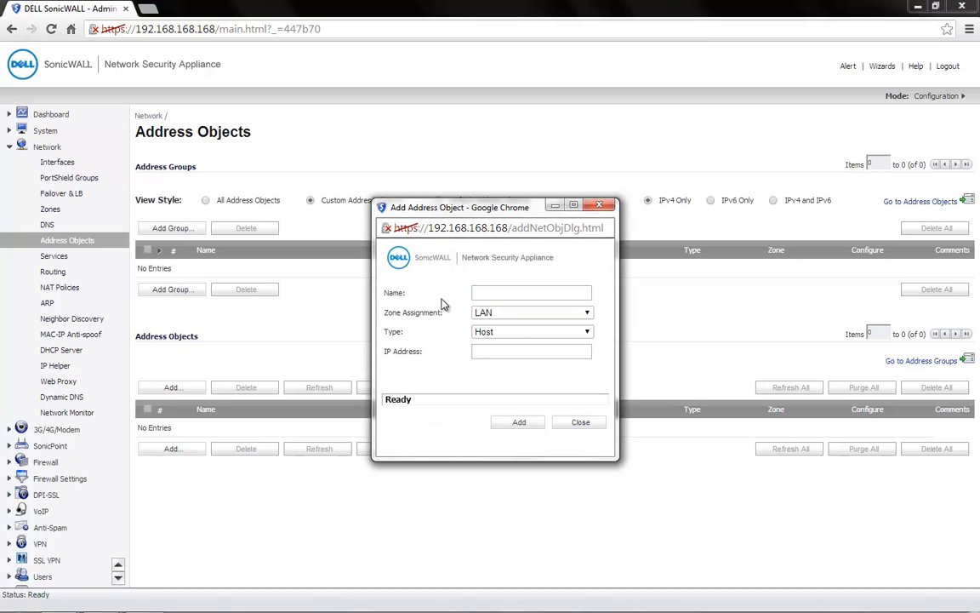
pyautogui.moveTo(452, 301)
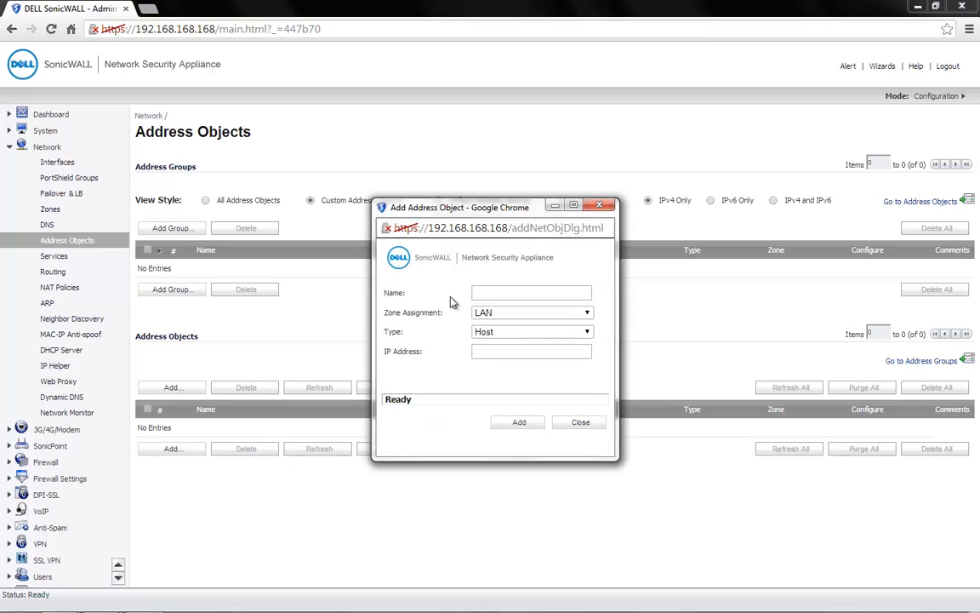
# Add LAN network object '10.10.20.0 Network' covering 10.10.20.0 / 255.255.255.0.
pyautogui.click(531, 293)
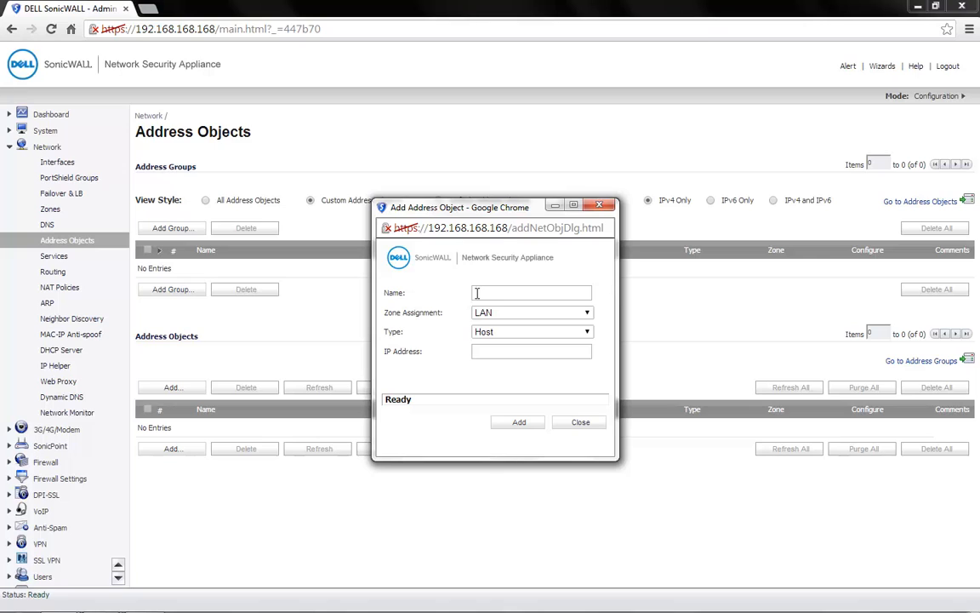
pyautogui.write('10.10.20.0 Network')
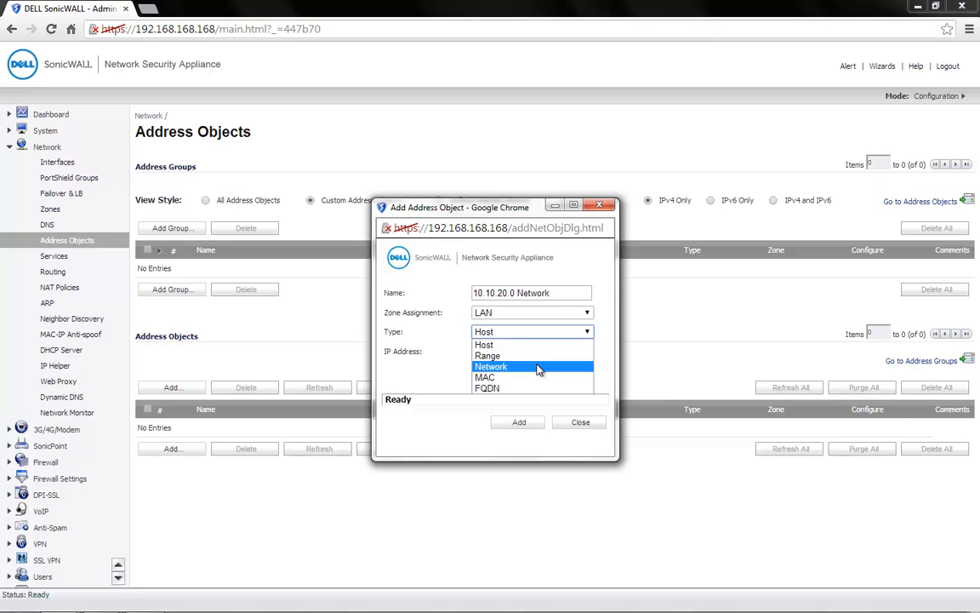
pyautogui.click(490, 366)
pyautogui.write('10.10.20.0')
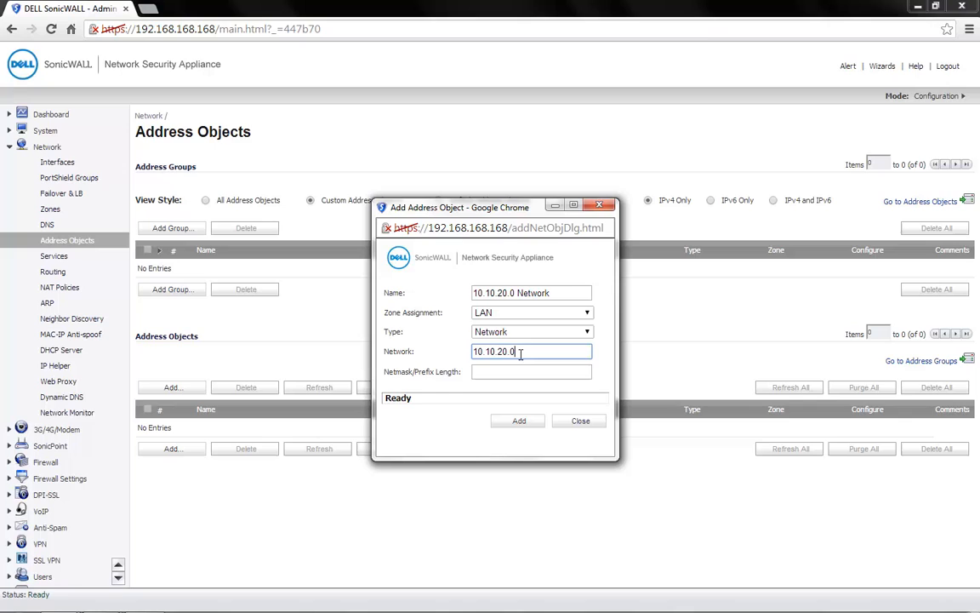
pyautogui.write('255.255.255.0')
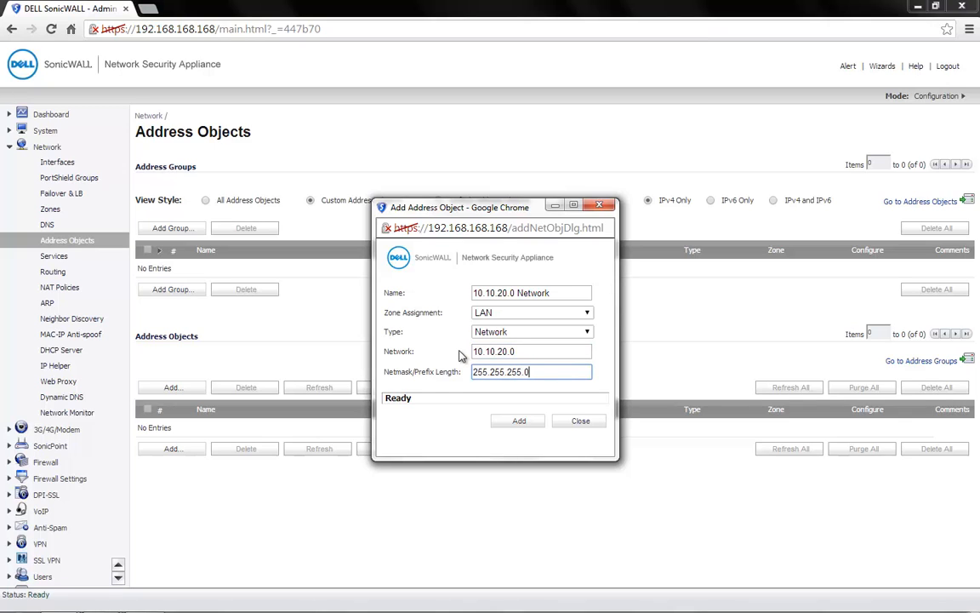
pyautogui.click(518, 420)
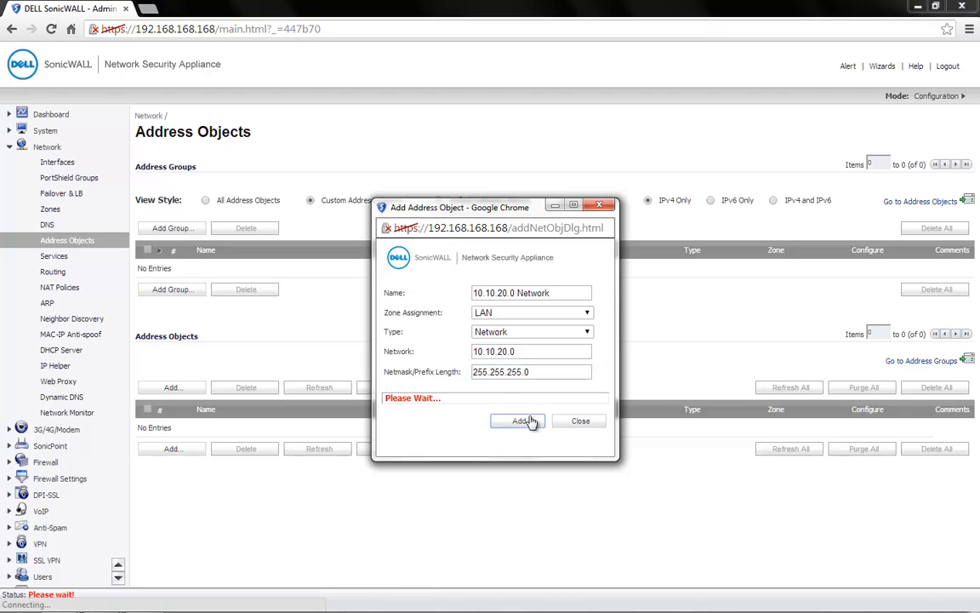
pyautogui.click(517, 421)
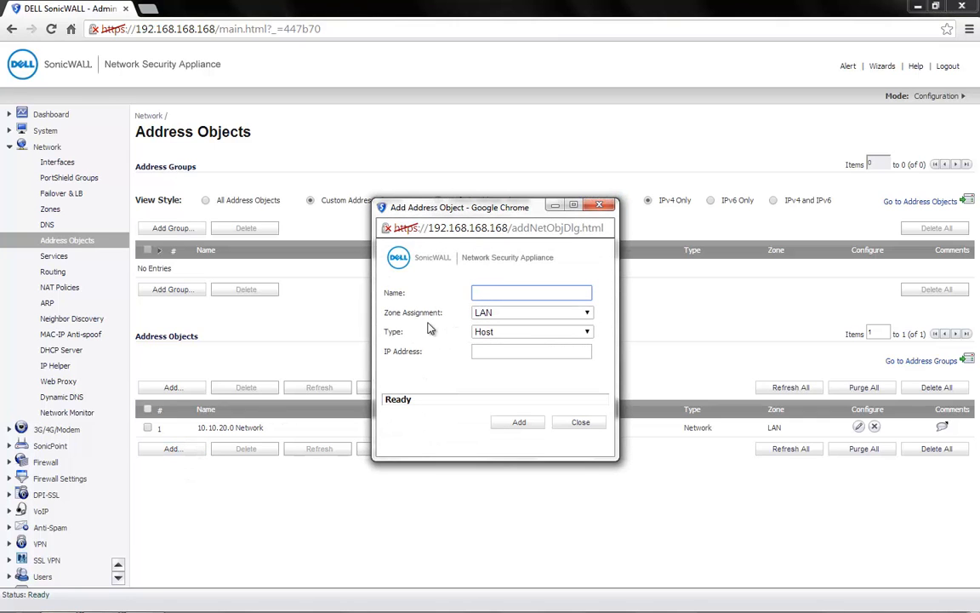
# Add LAN host object 'LAN Router' at 192.168.168.254.
pyautogui.write('L')
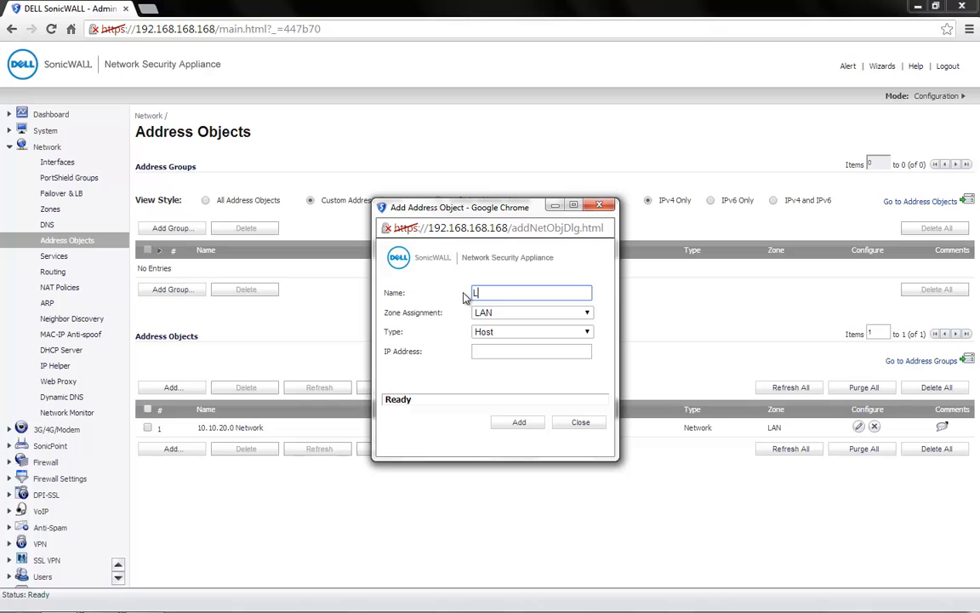
pyautogui.write('AN Router')
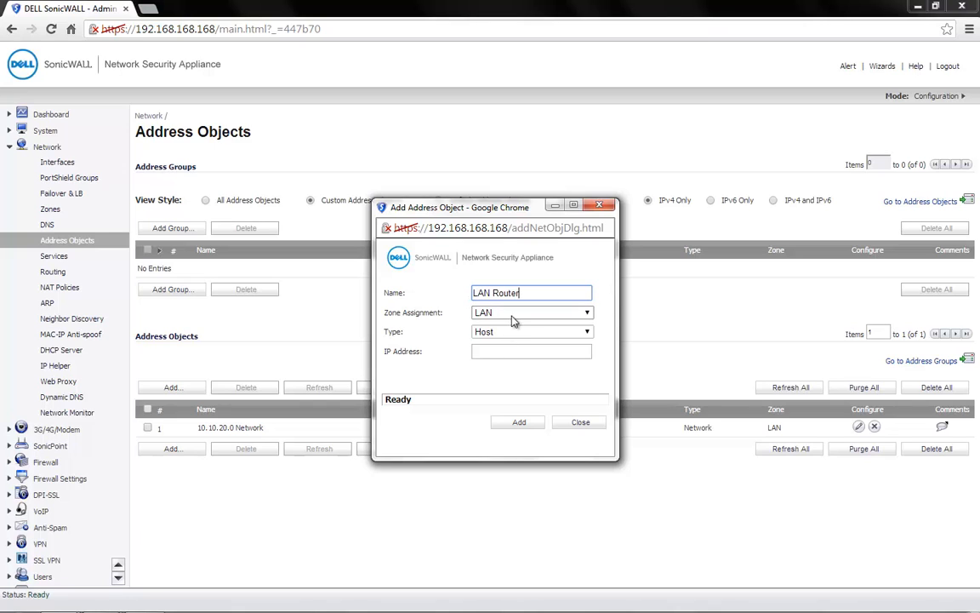
pyautogui.moveTo(460, 341)
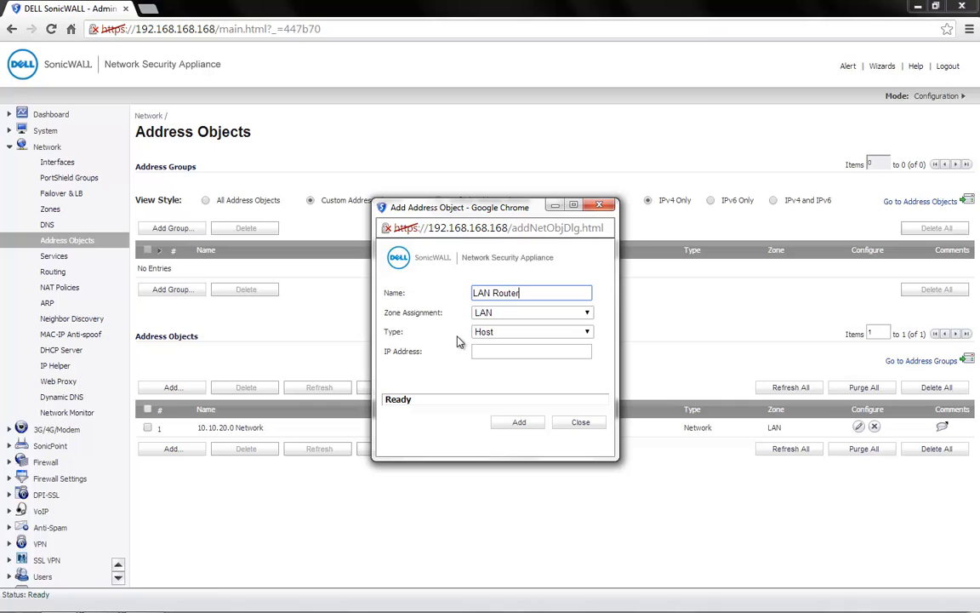
pyautogui.click(531, 351)
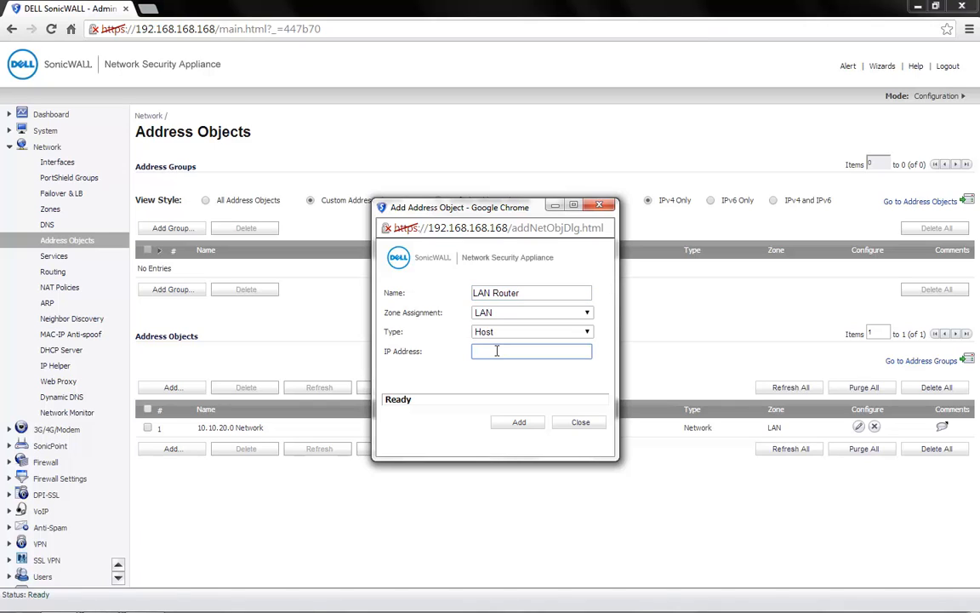
pyautogui.write('192.168.168.254')
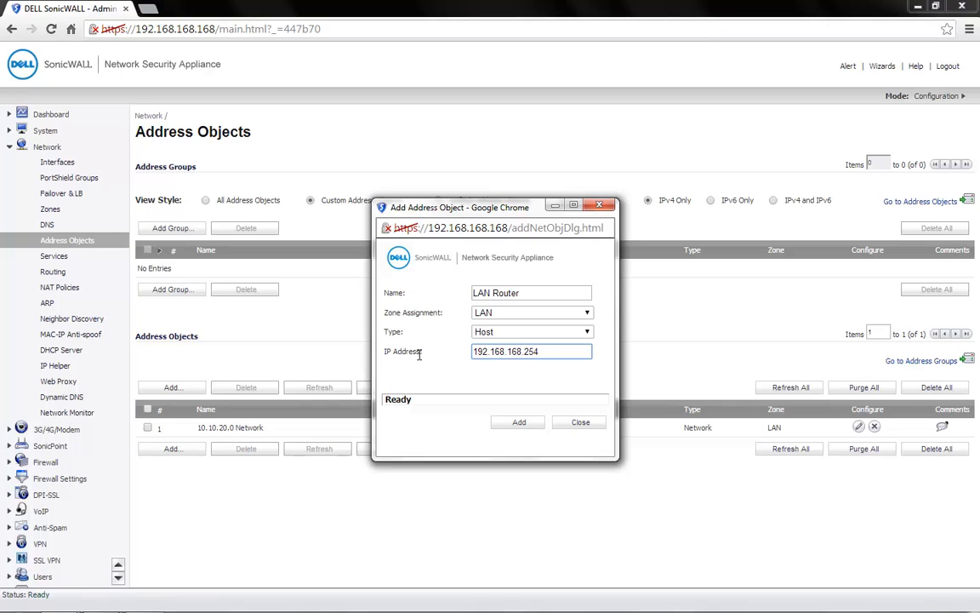
pyautogui.click(531, 351)
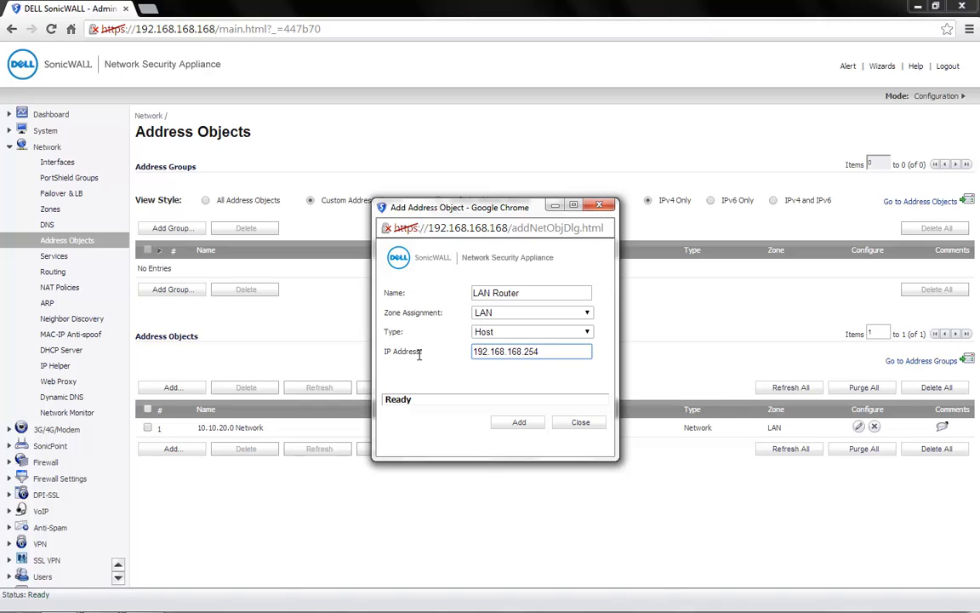
pyautogui.click(517, 422)
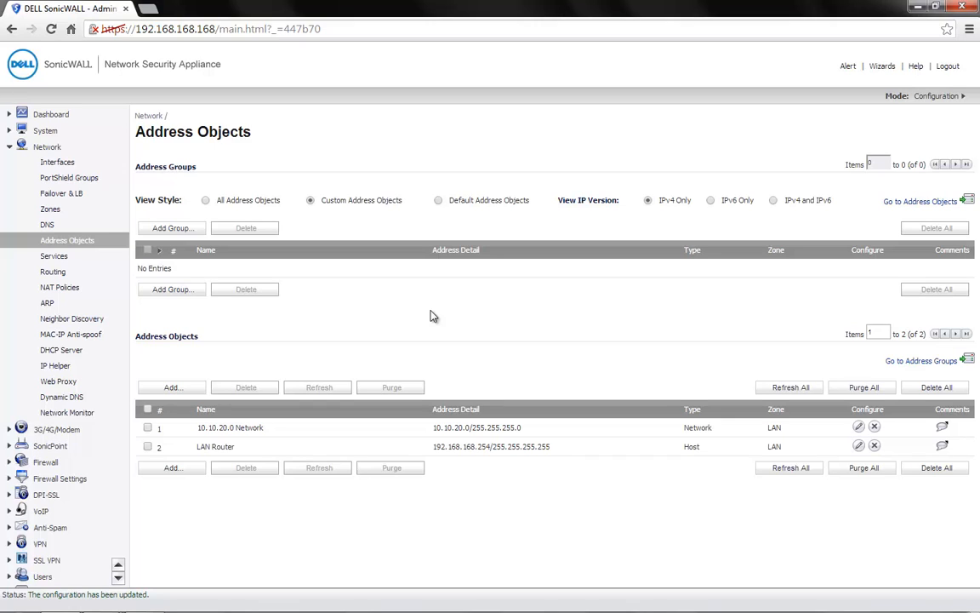
pyautogui.moveTo(199, 427)
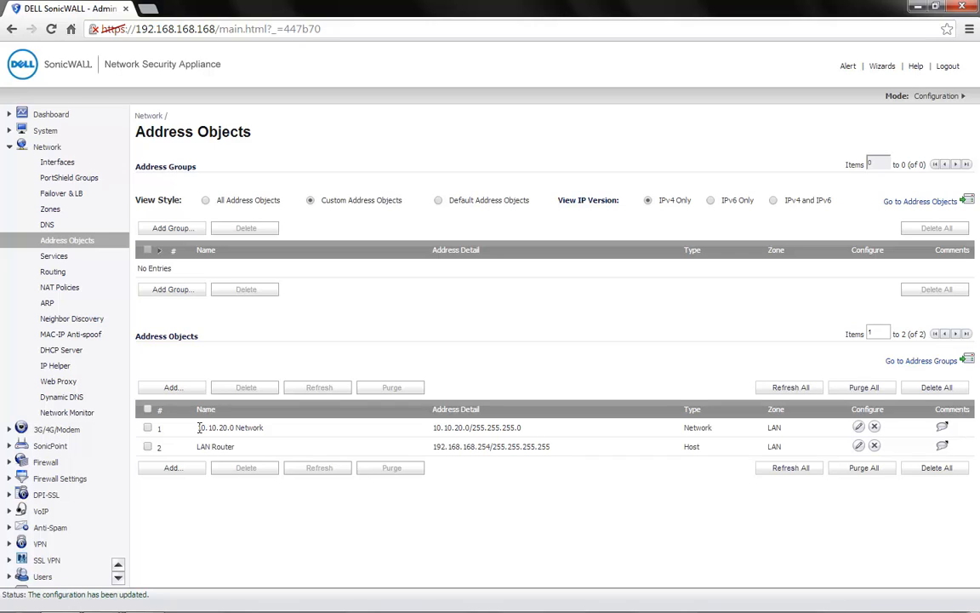
pyautogui.moveTo(208, 357)
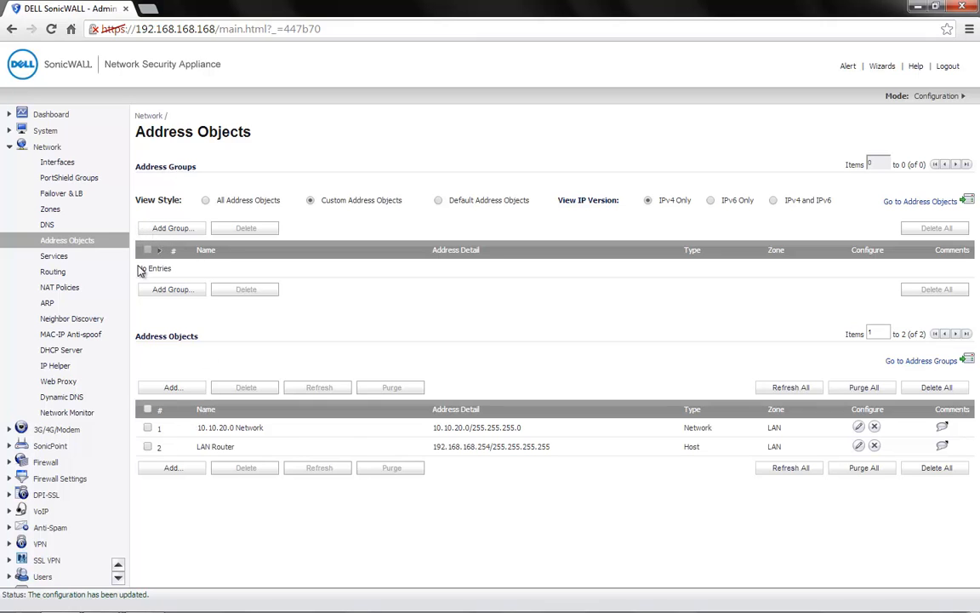
# Start a new custom route policy from the Network Routing page.
pyautogui.click(51, 272)
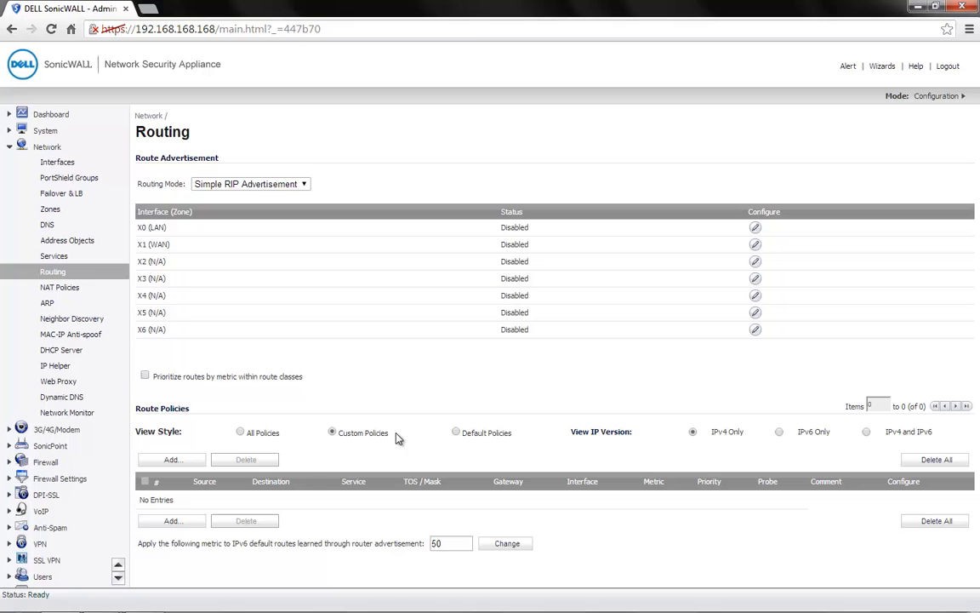
pyautogui.moveTo(359, 451)
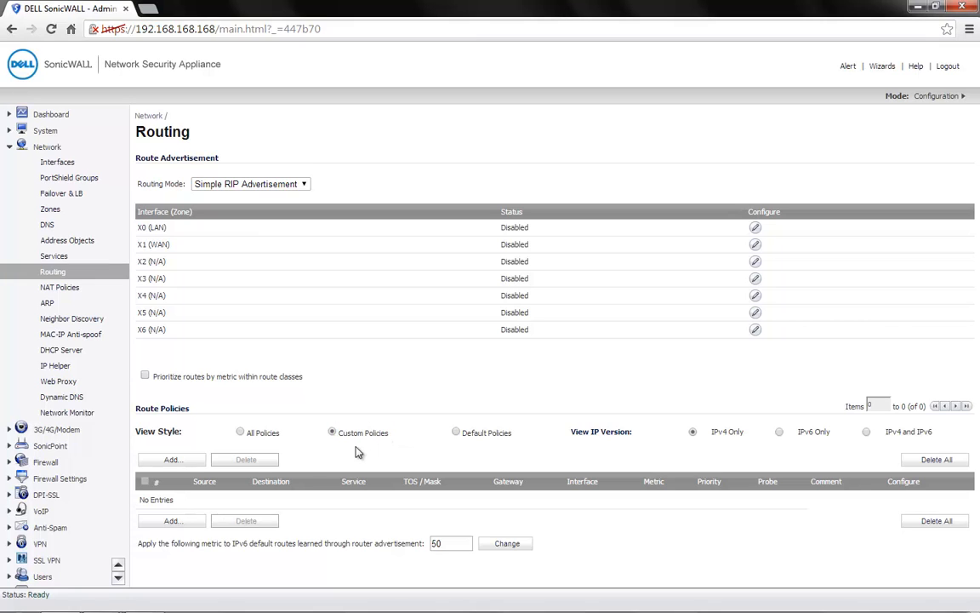
pyautogui.click(171, 459)
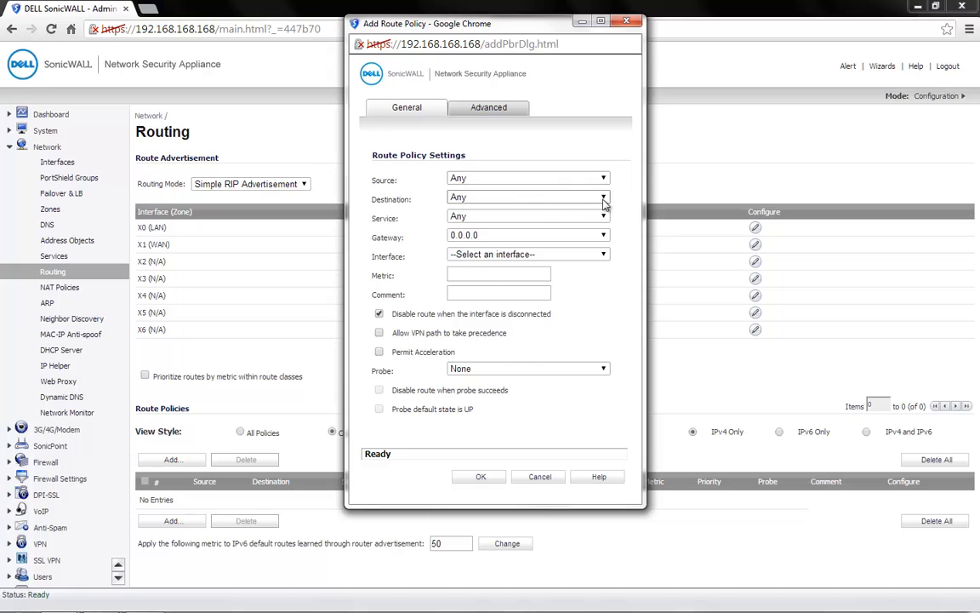
# Set the route destination to 10.10.20.0 Network and gateway to LAN Router.
pyautogui.click(602, 198)
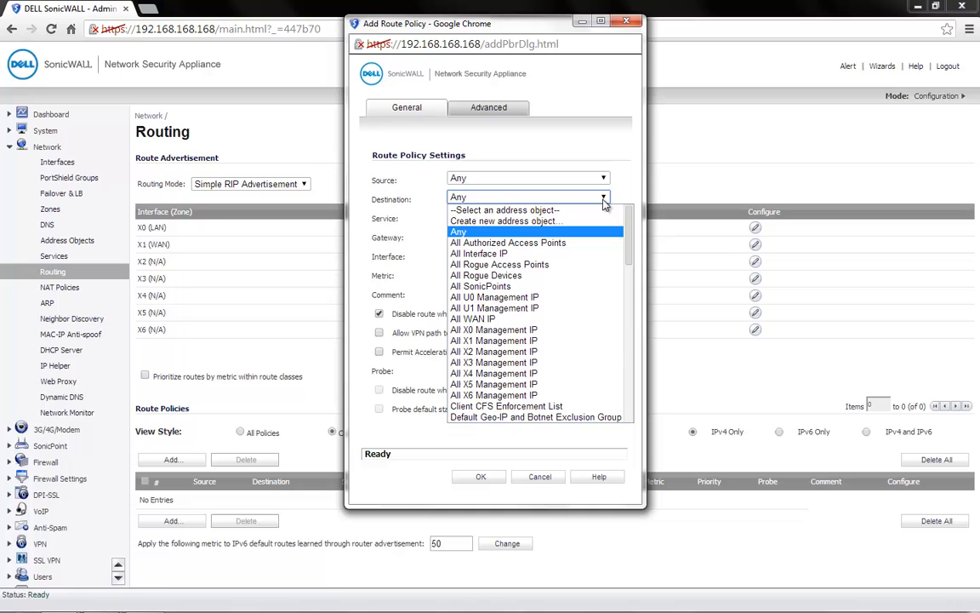
pyautogui.click(489, 415)
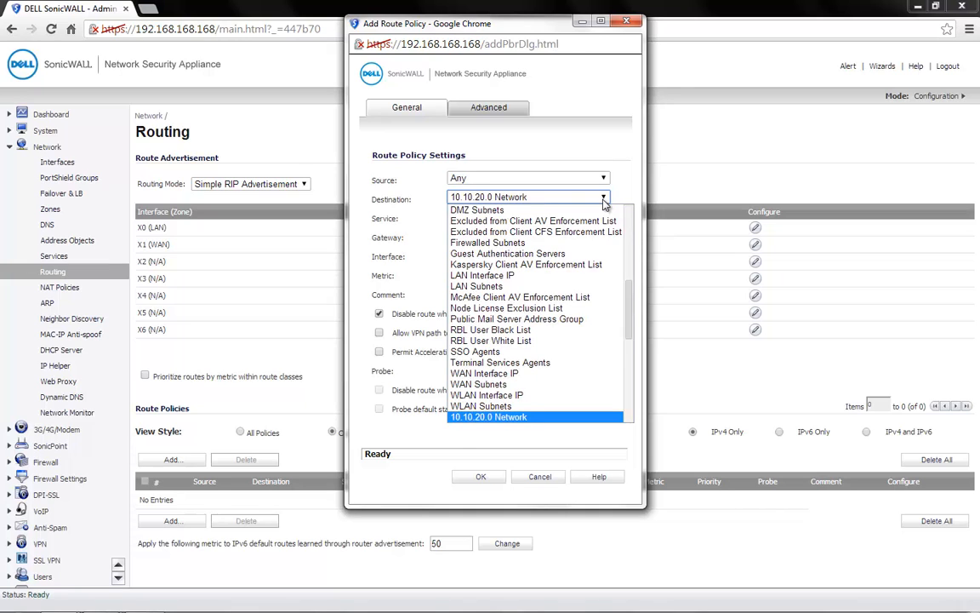
pyautogui.click(489, 415)
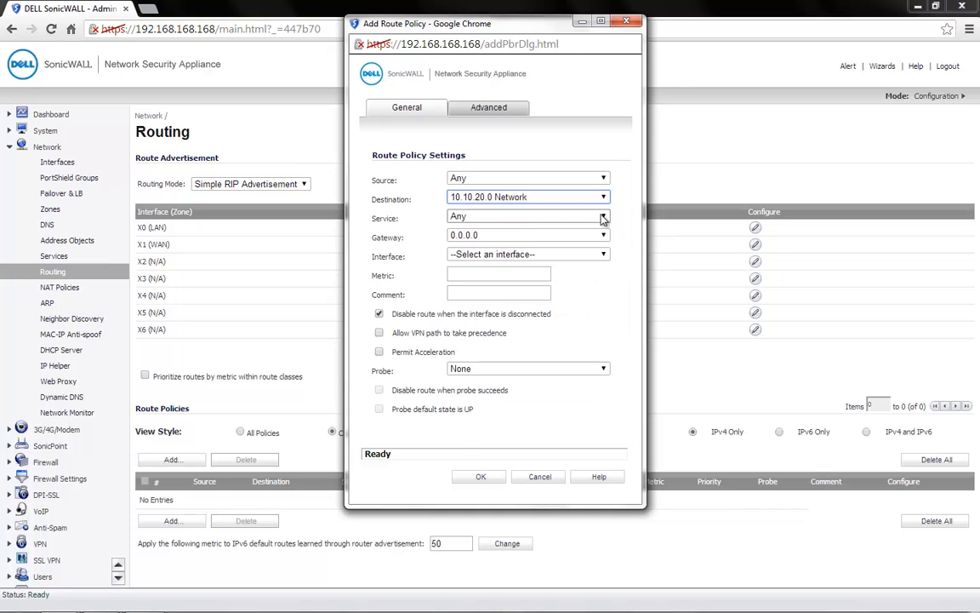
pyautogui.click(604, 235)
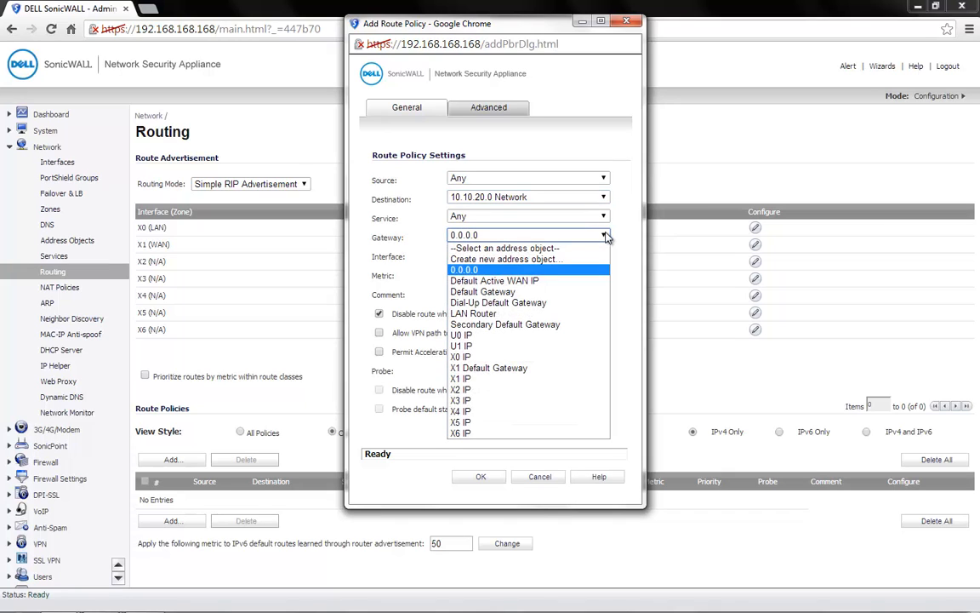
pyautogui.click(473, 313)
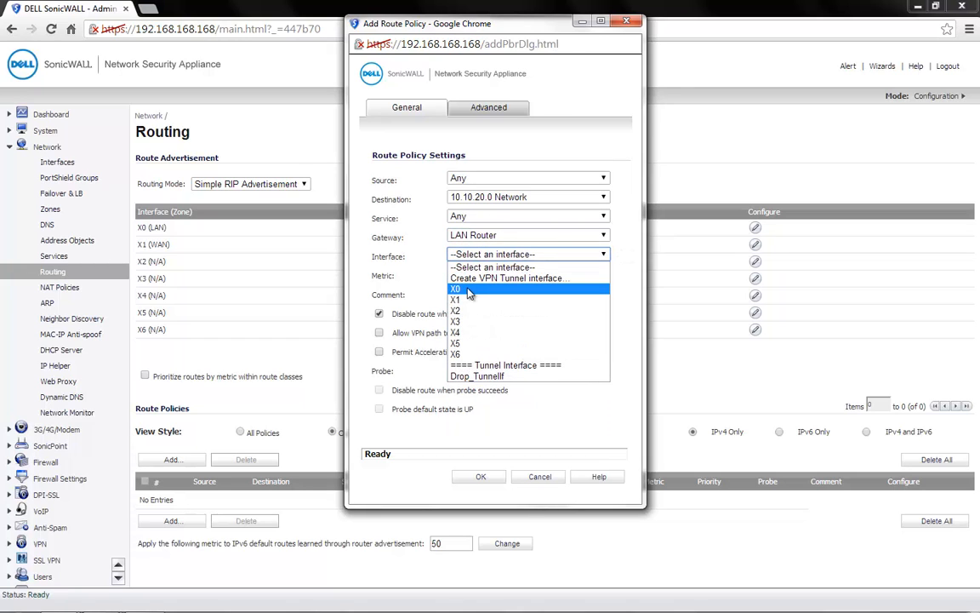
# Route out interface X0 with metric 1 and save the policy.
pyautogui.click(456, 289)
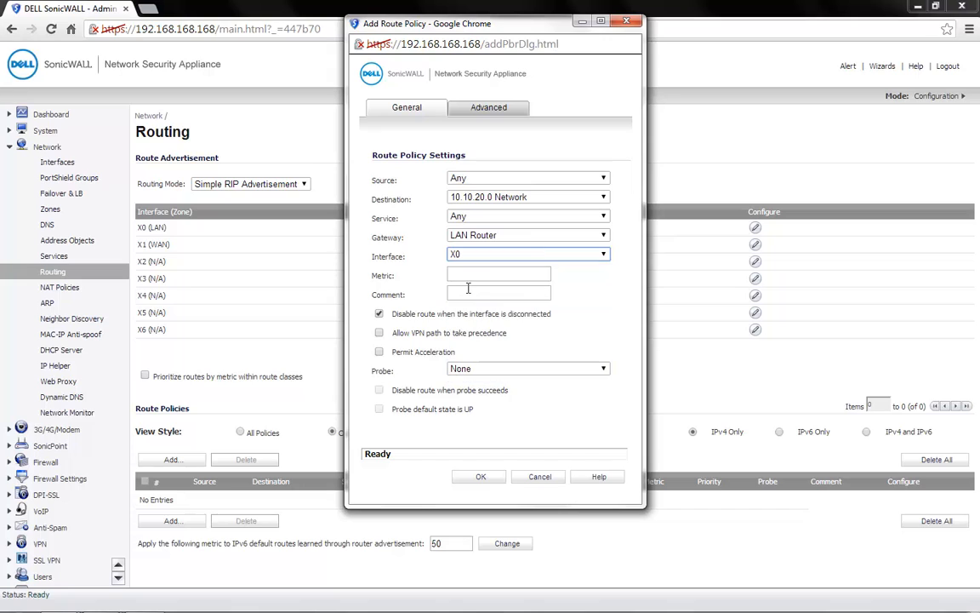
pyautogui.click(498, 273)
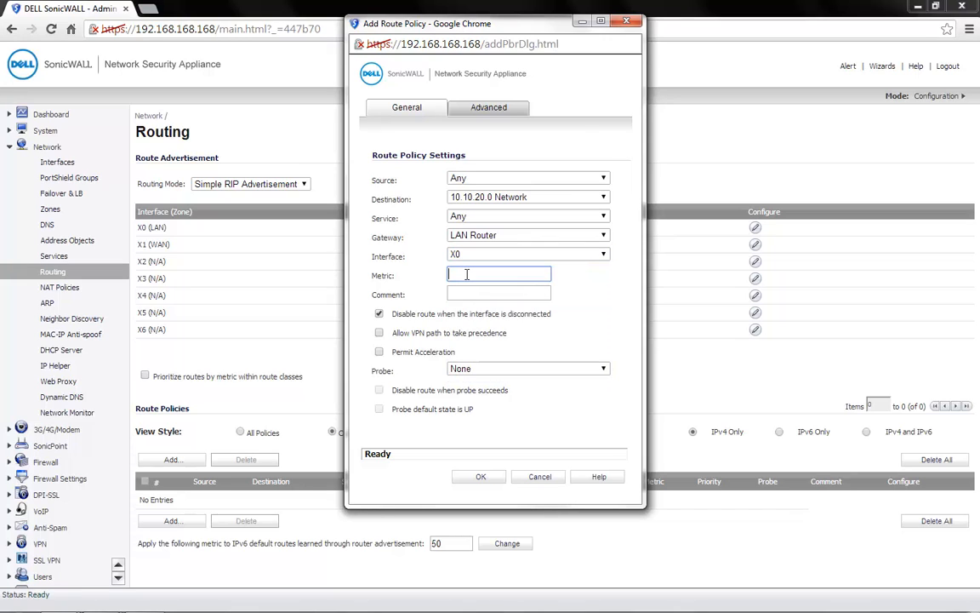
pyautogui.write('1')
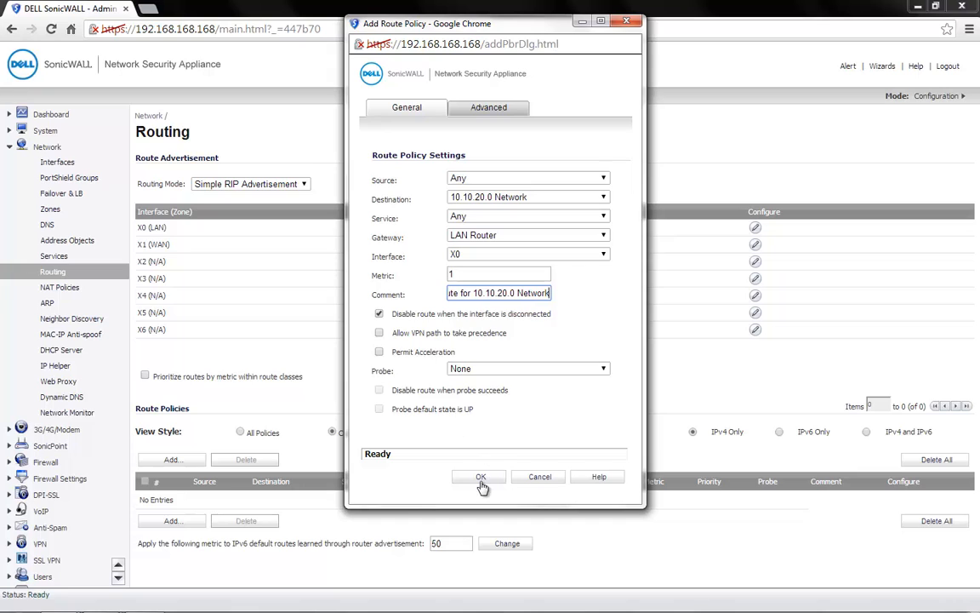
pyautogui.click(478, 477)
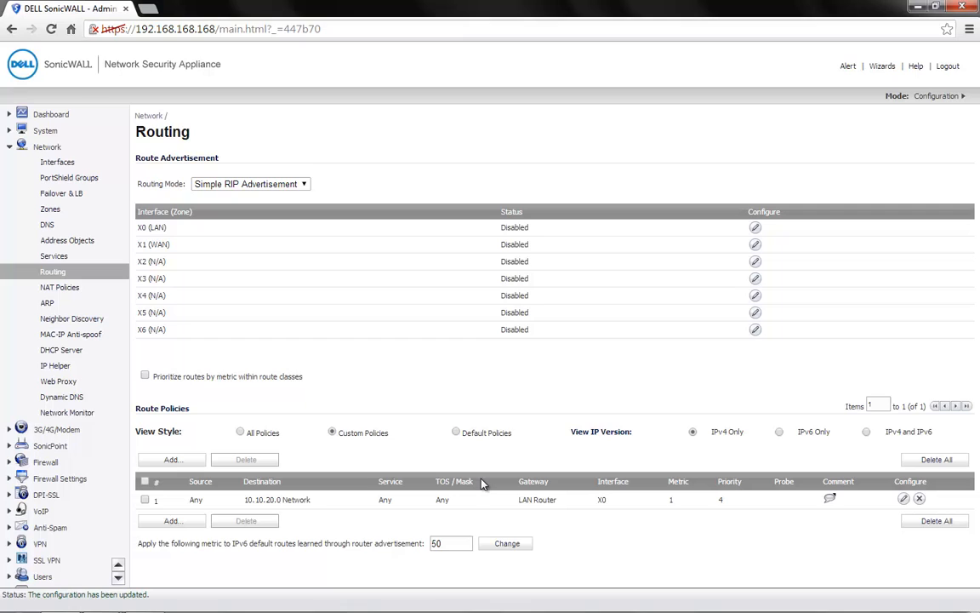
pyautogui.moveTo(537, 503)
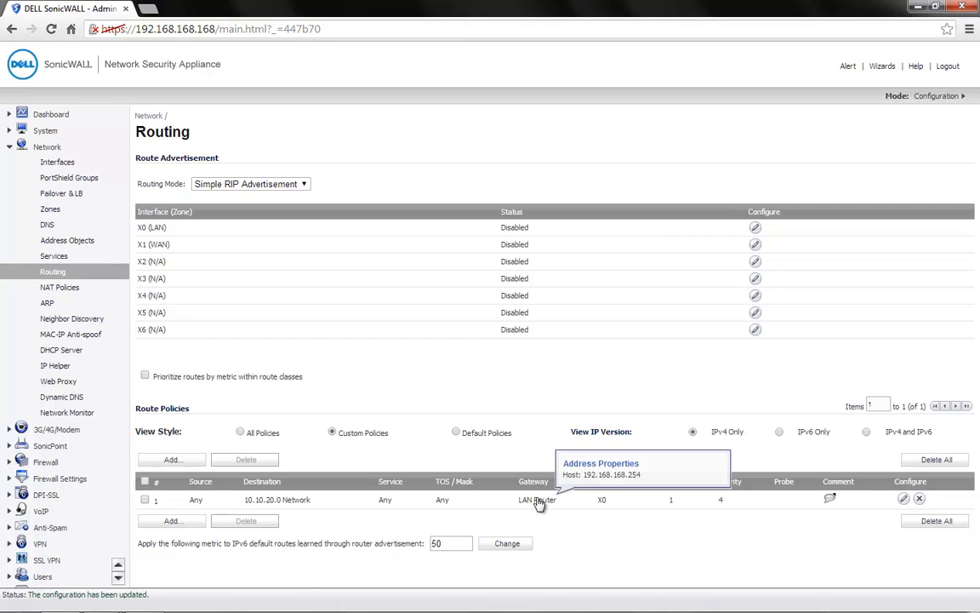
pyautogui.moveTo(544, 519)
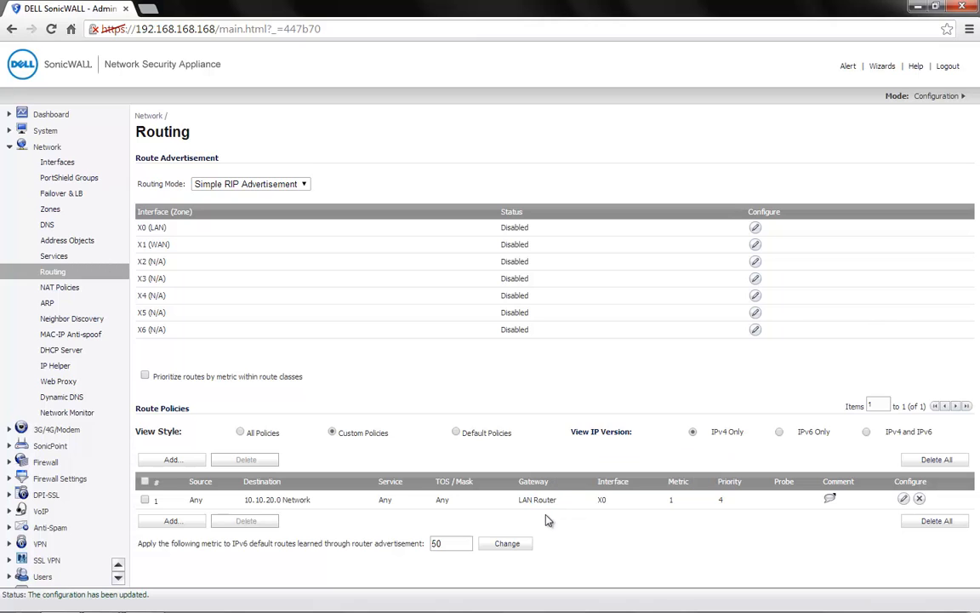
pyautogui.moveTo(85, 169)
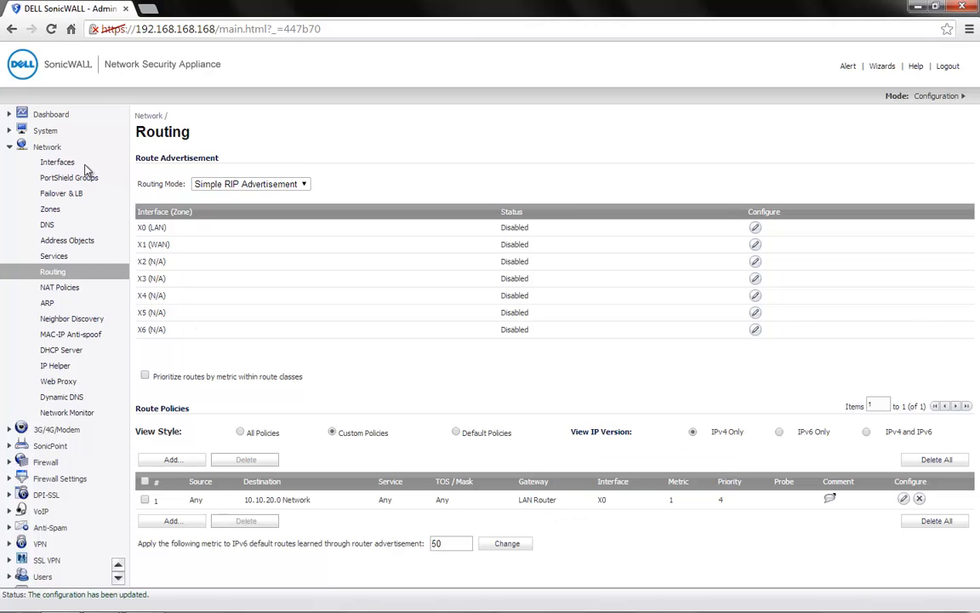
# Show the Network Interfaces page to check the X0 LAN address.
pyautogui.click(57, 161)
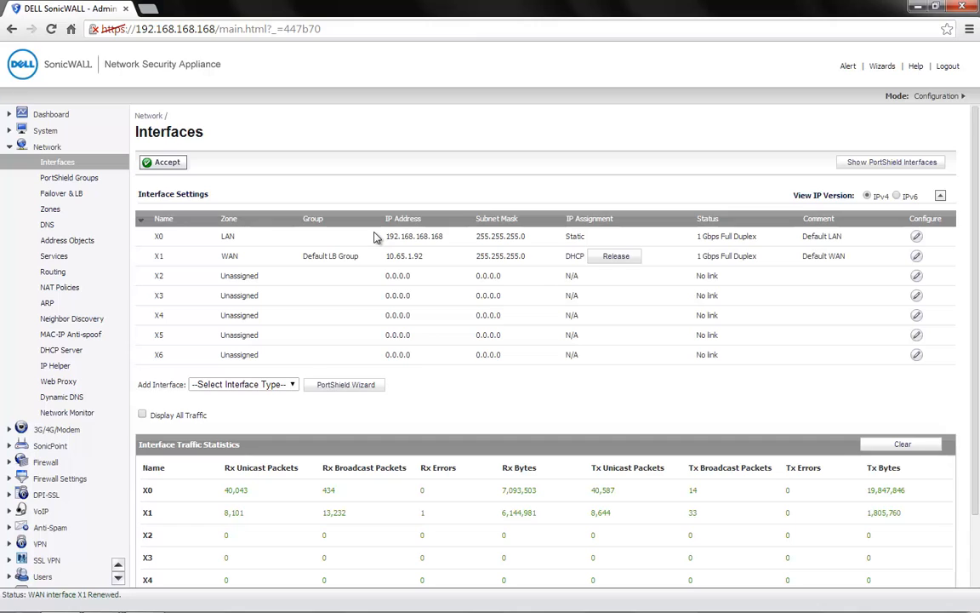
# Return to the Network Routing page listing the 10.10.20.0 route policy.
pyautogui.click(53, 272)
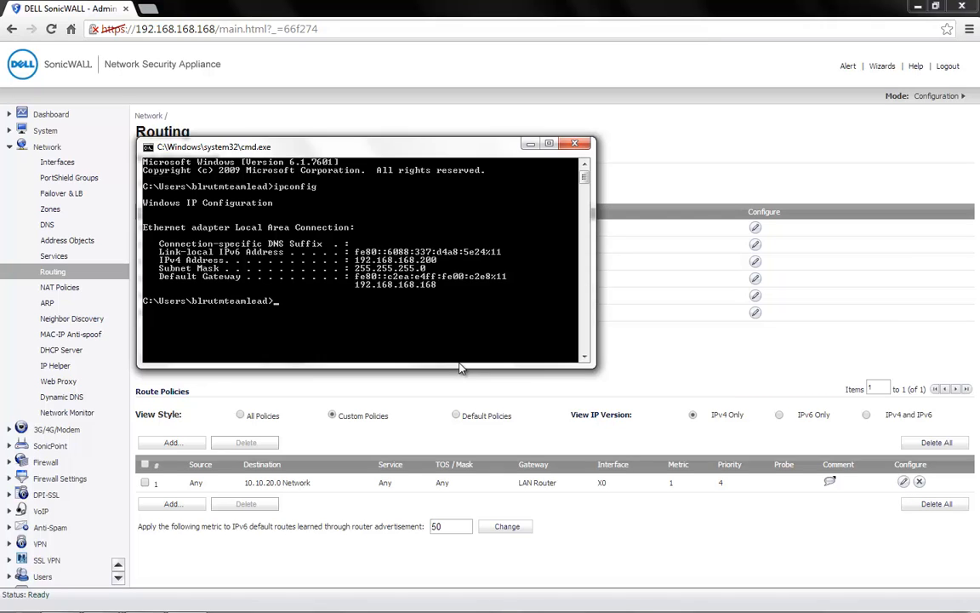
# Enter 'ping 10.10.20.10' at the Command Prompt to test the route.
pyautogui.write('ping 1')
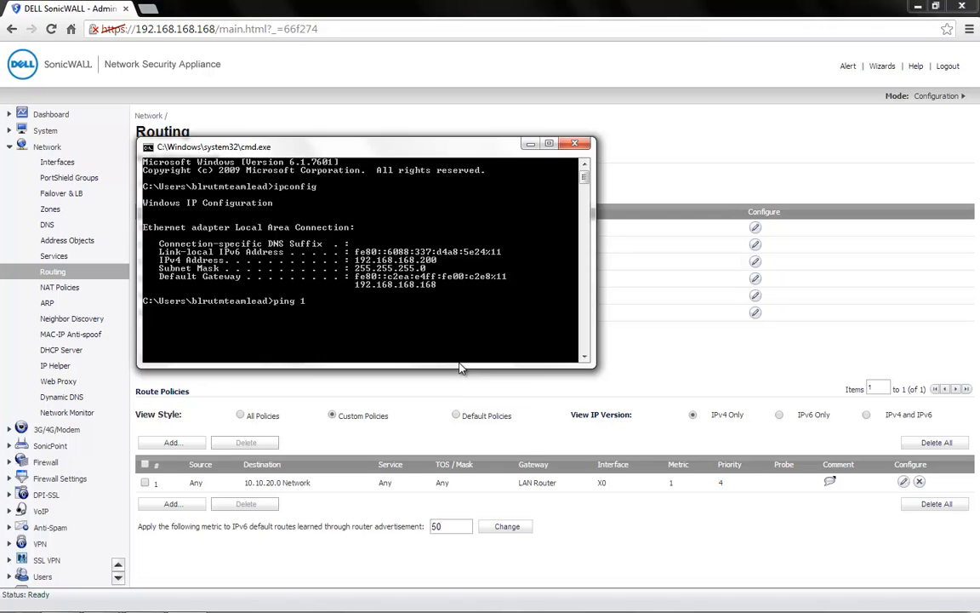
pyautogui.write('0.10.20.10')
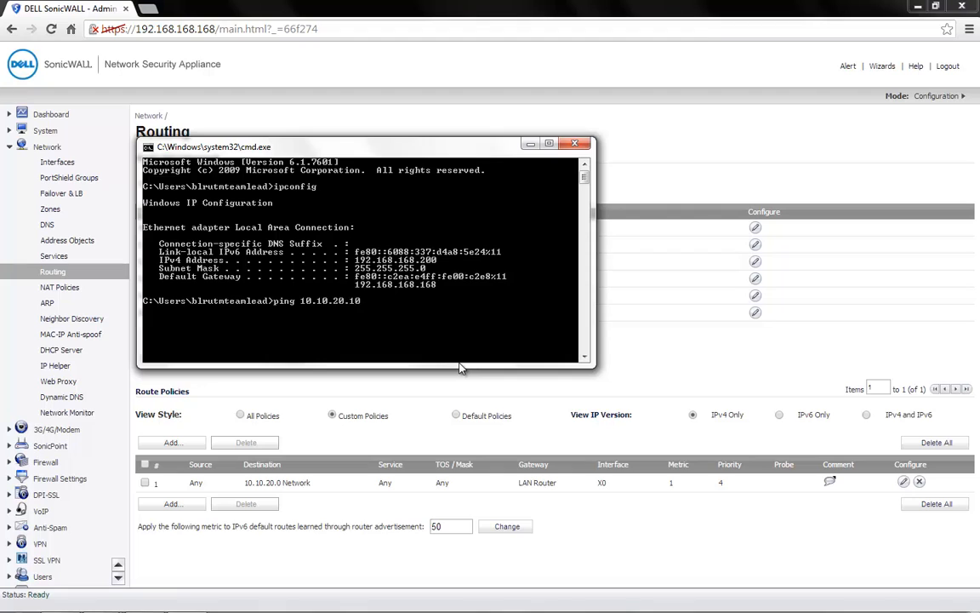